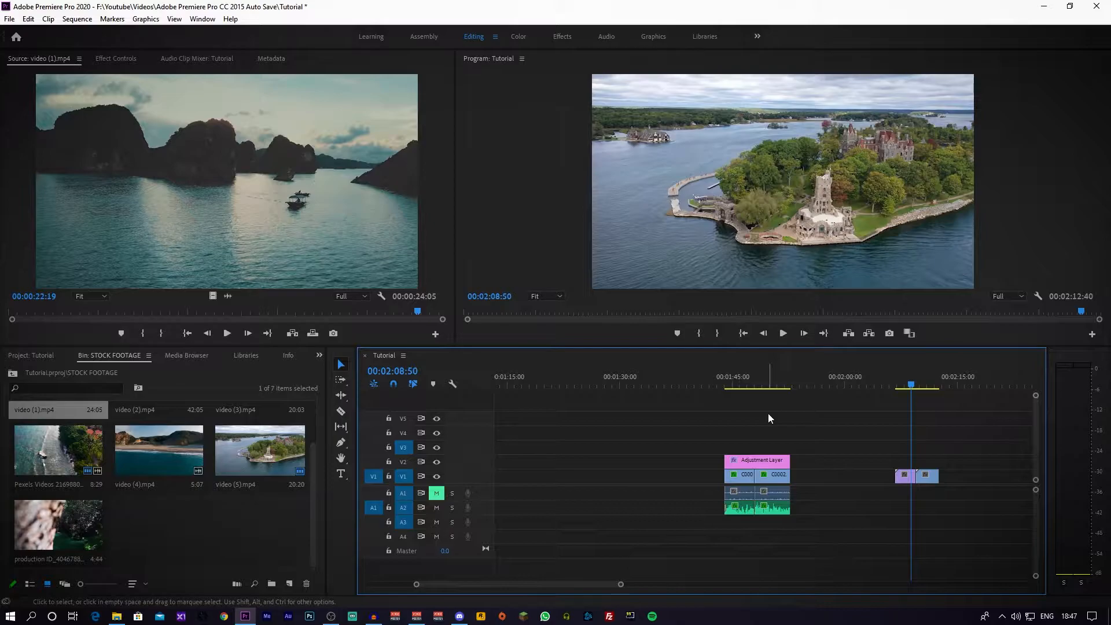
mouse_move(806, 395)
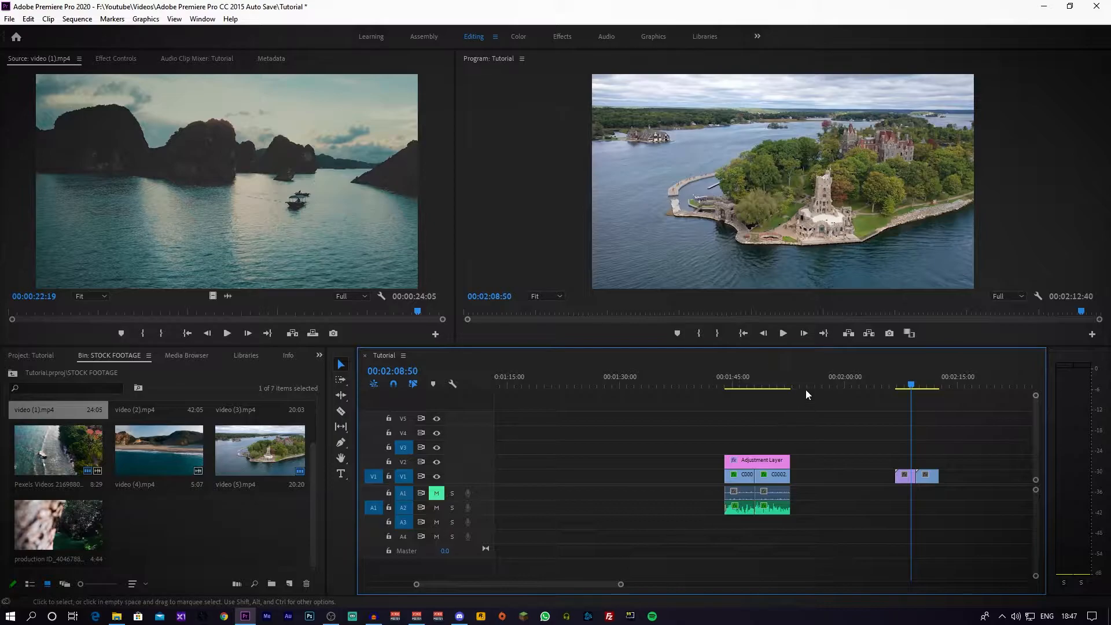
Move the playhead to the cut between the two C0002 clips
click(840, 386)
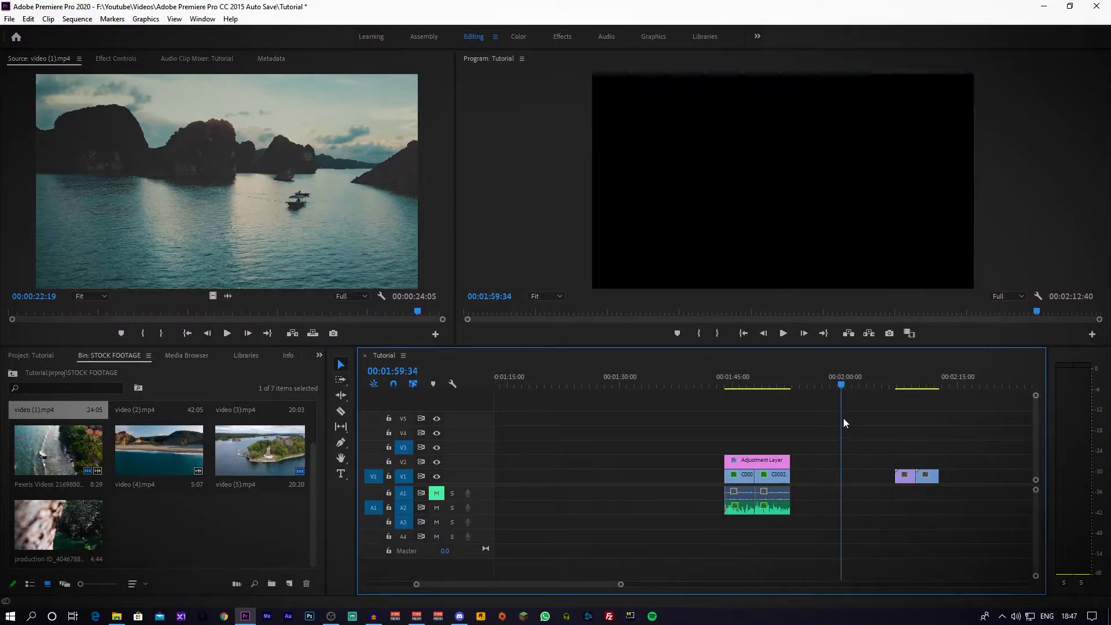
mouse_move(931, 540)
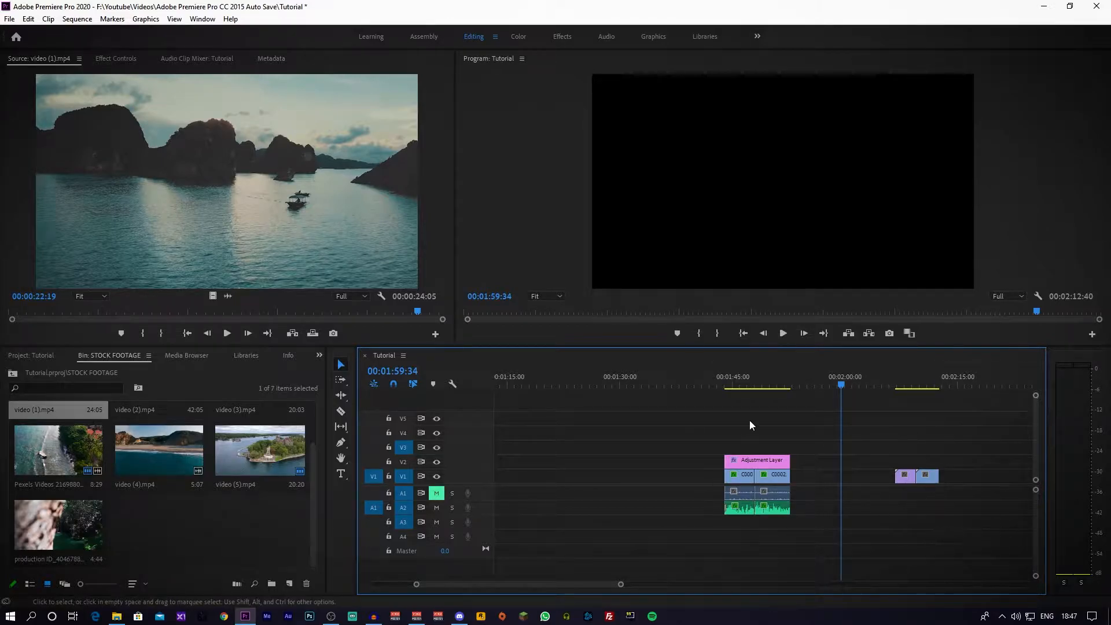
click(748, 386)
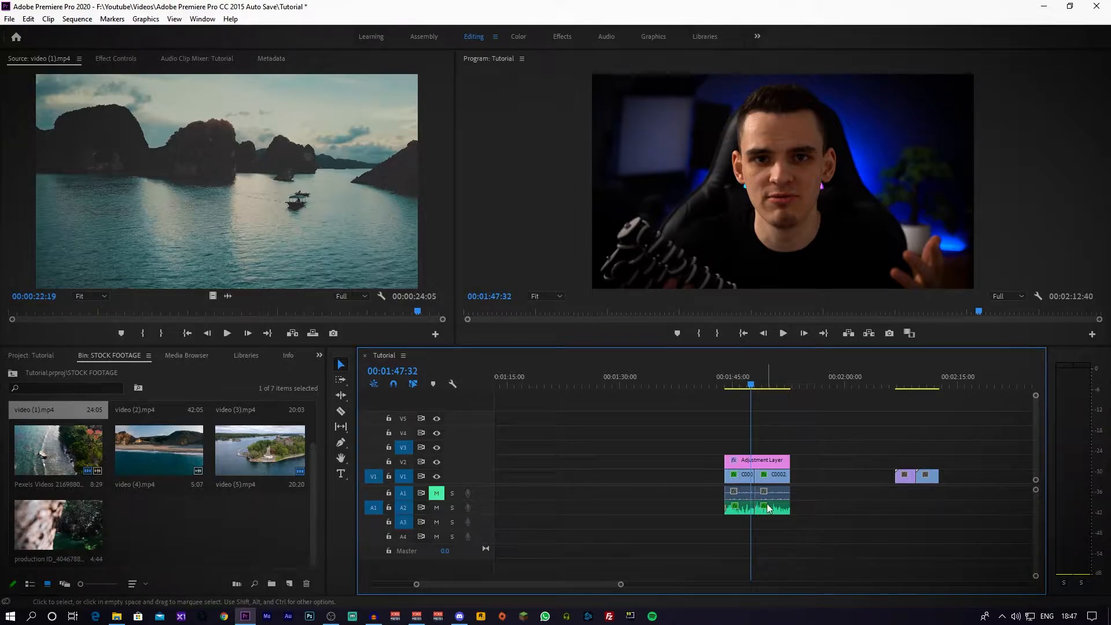
mouse_move(723, 457)
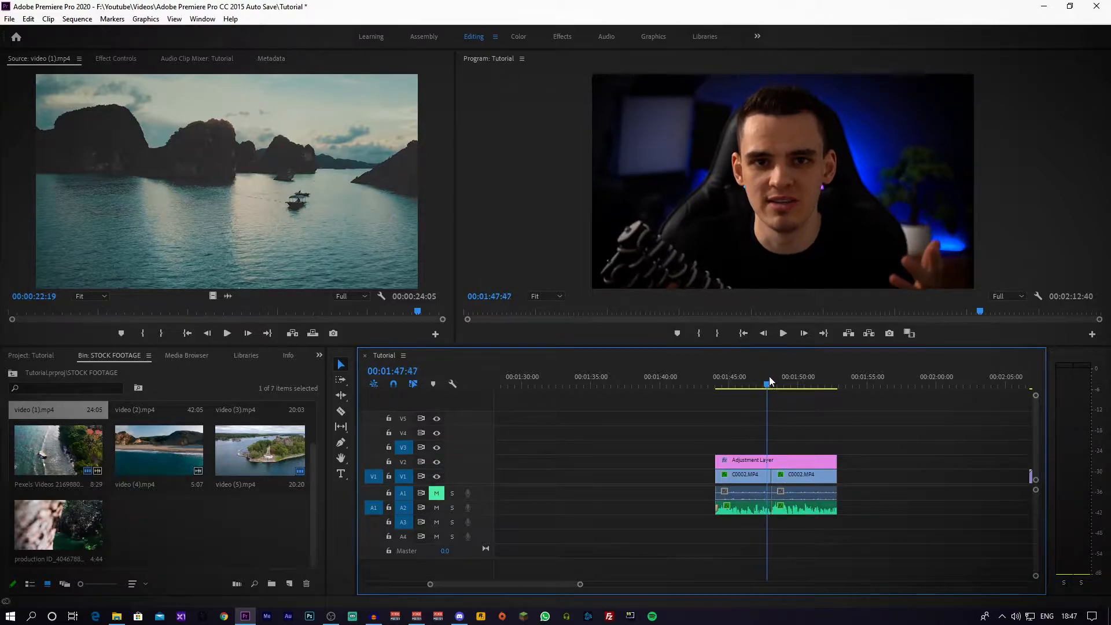
Scrub the playhead onto the cut and just before it to preview both sides
click(778, 386)
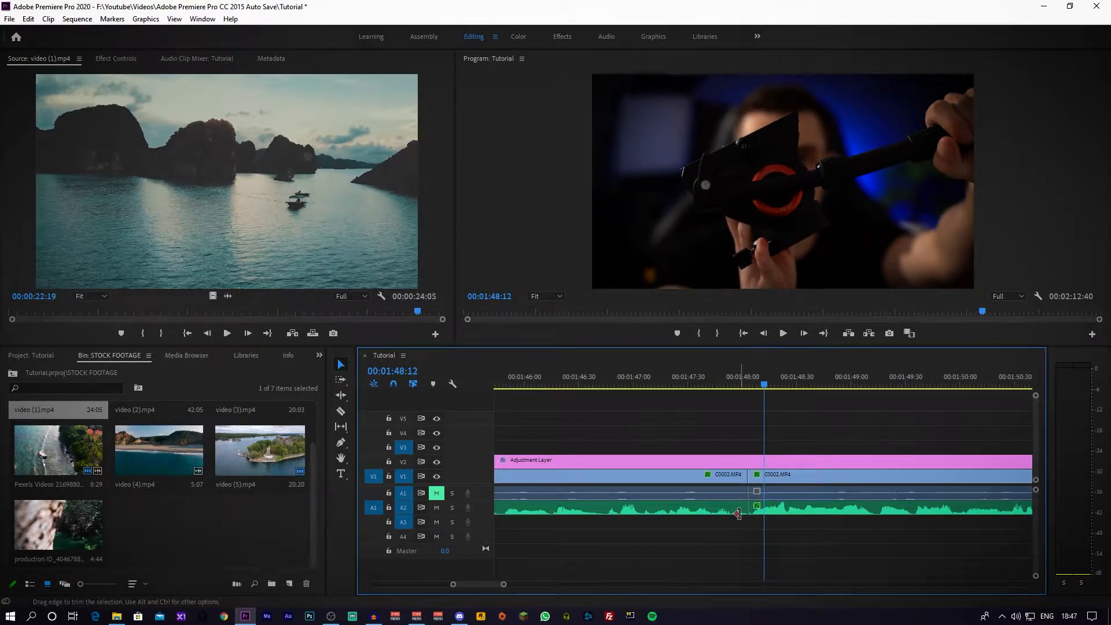
click(730, 376)
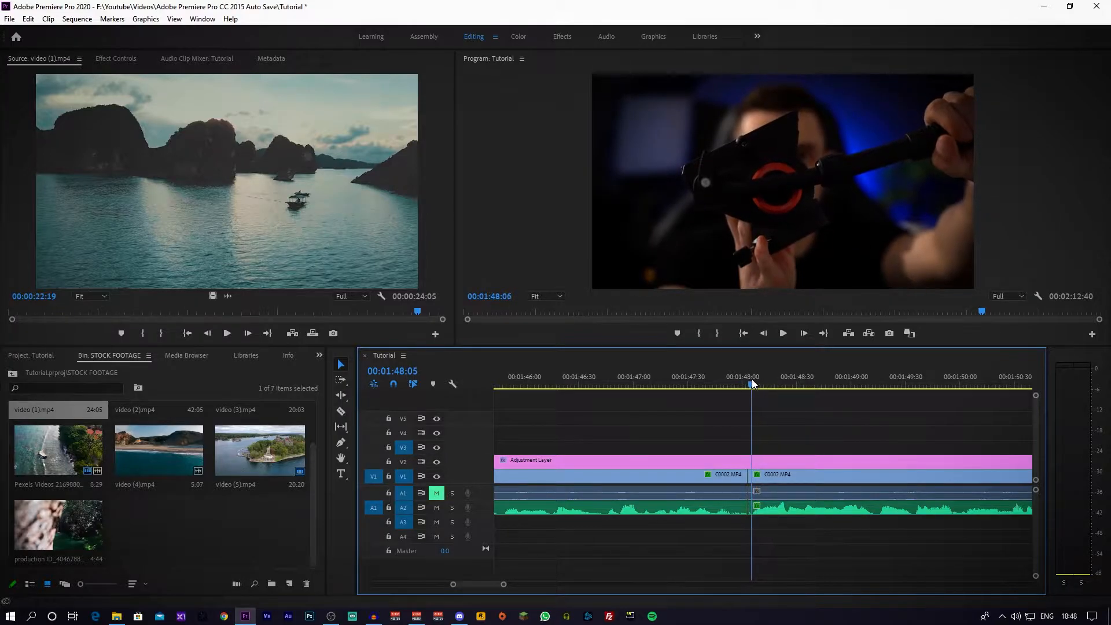
click(744, 385)
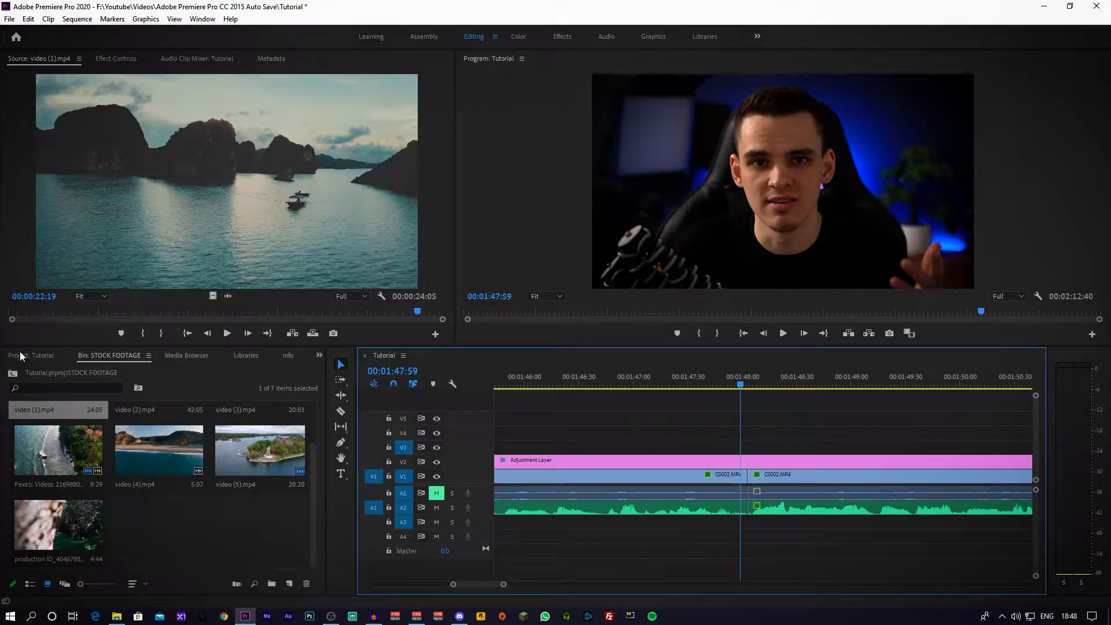
Create a new adjustment layer from the Project panel
click(31, 355)
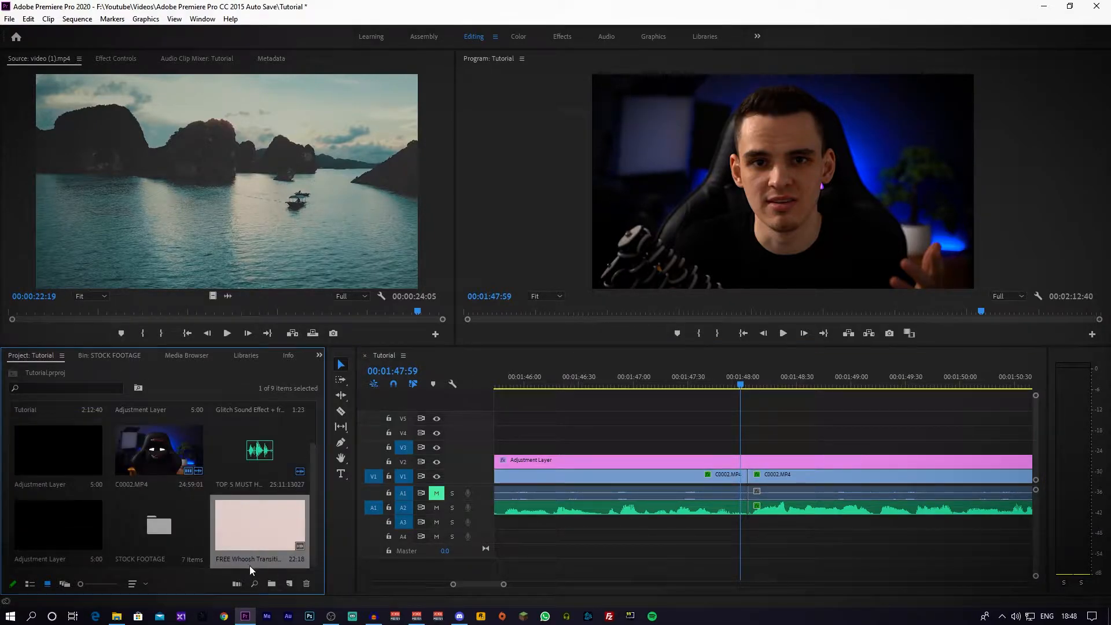
mouse_move(288, 584)
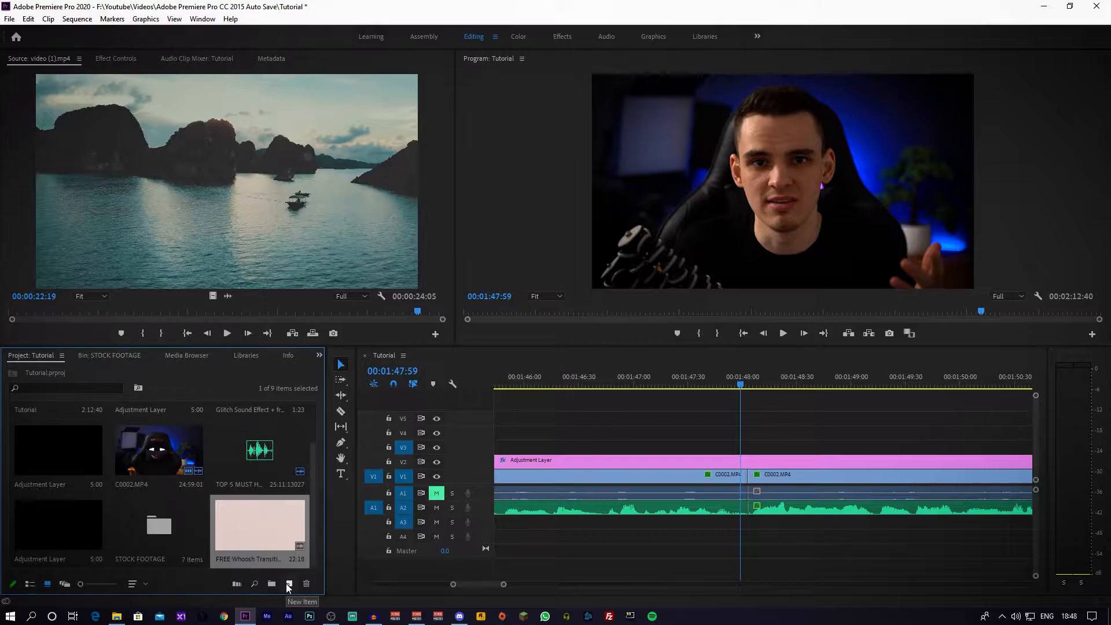
click(288, 583)
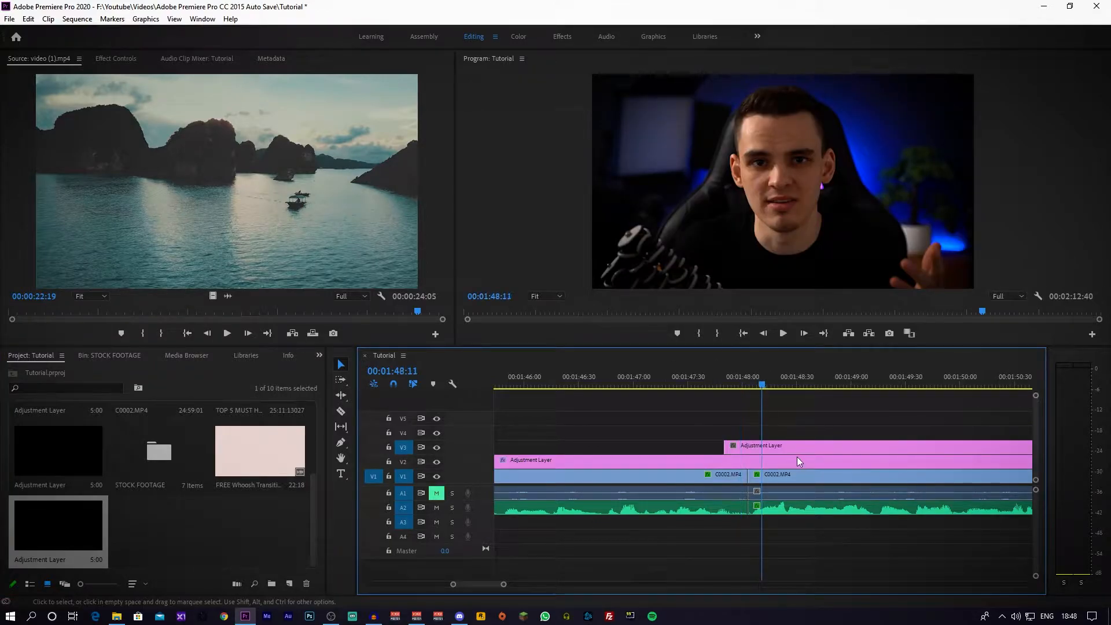
mouse_move(794, 447)
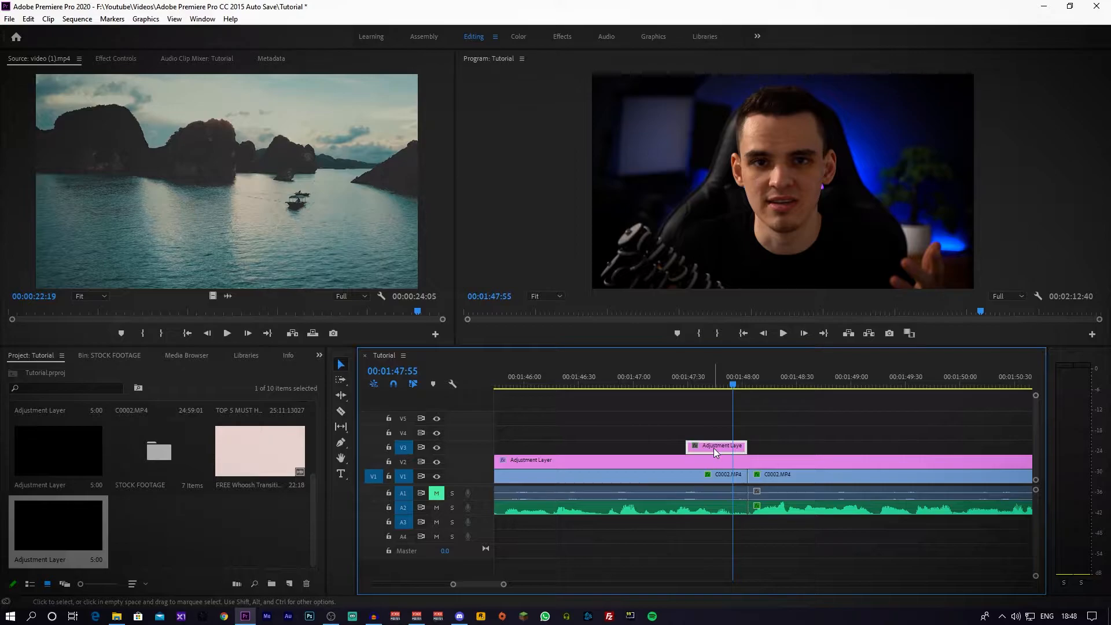
mouse_move(712, 453)
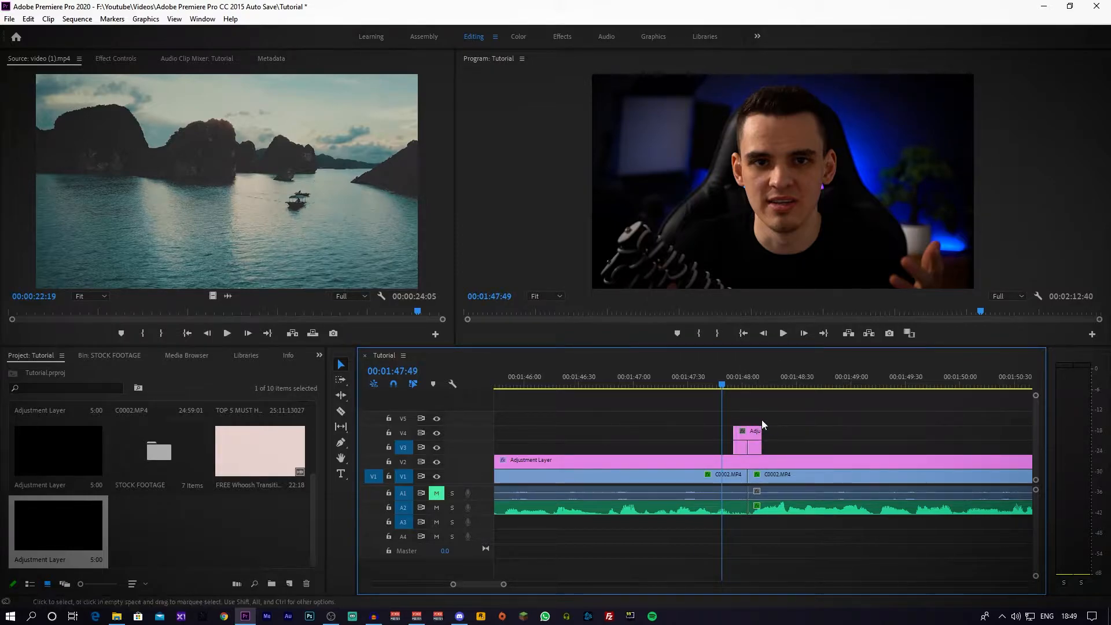
mouse_move(736, 448)
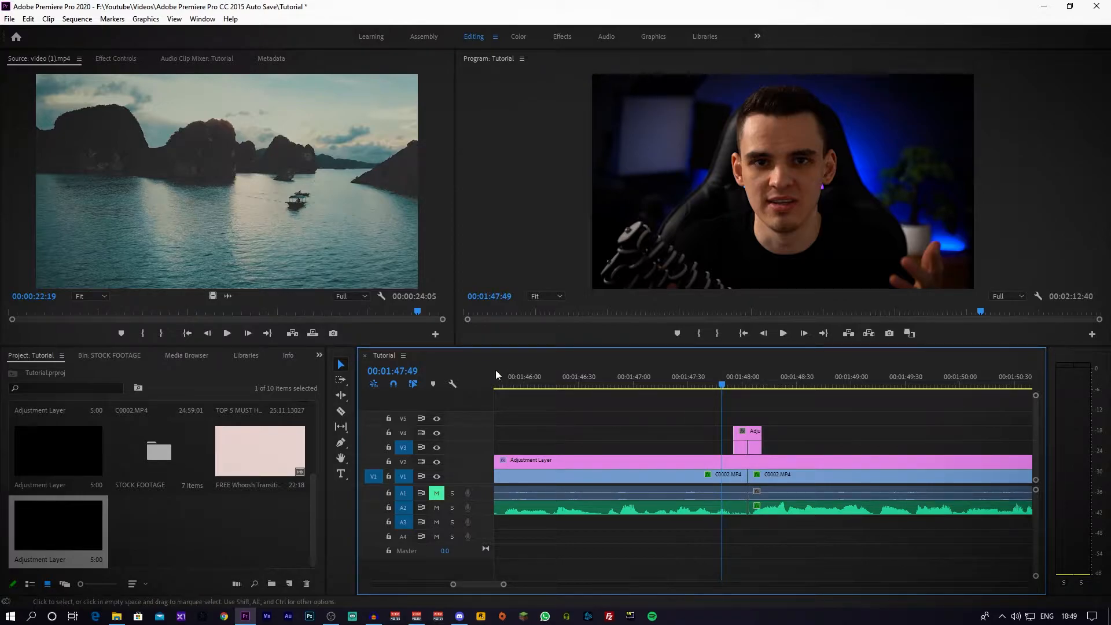
mouse_move(730, 432)
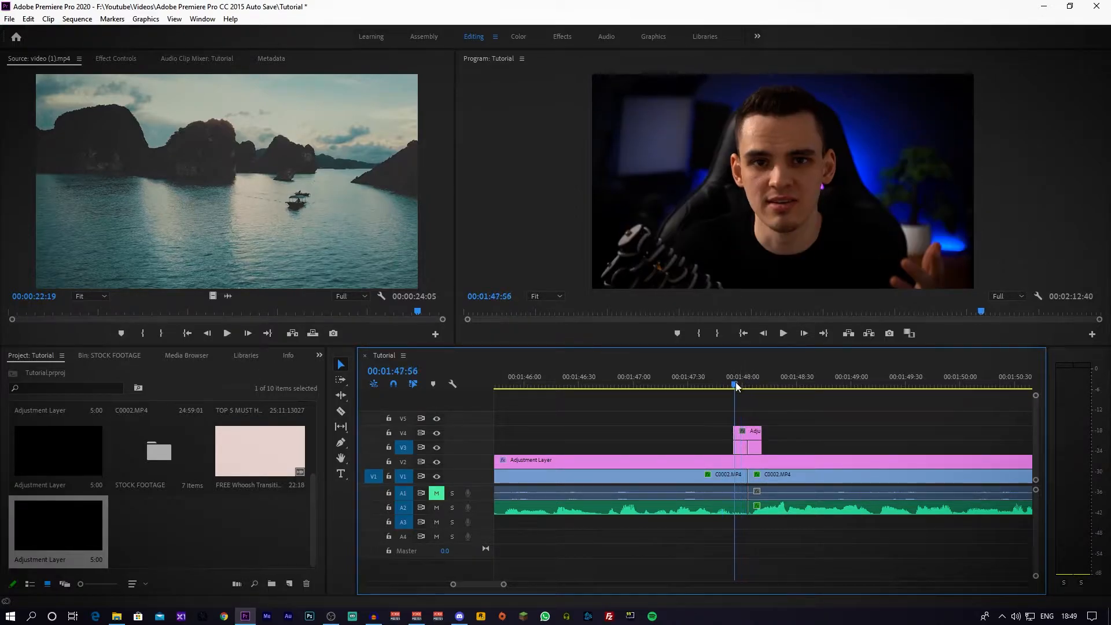
Expand the Swoosh transition preset folder in the Effects panel
click(319, 355)
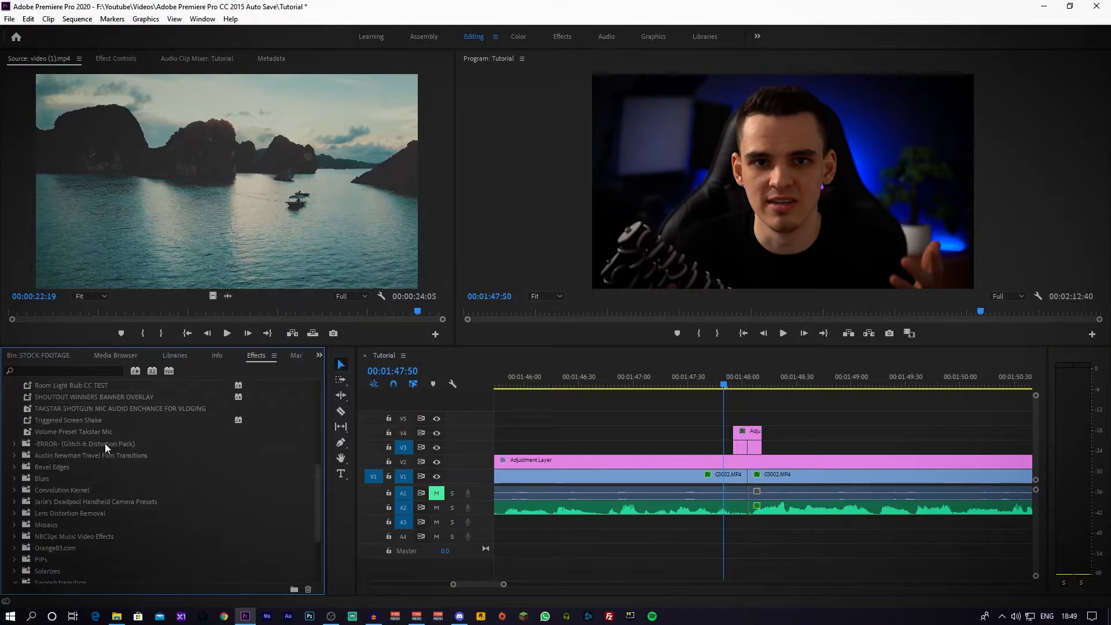
click(39, 386)
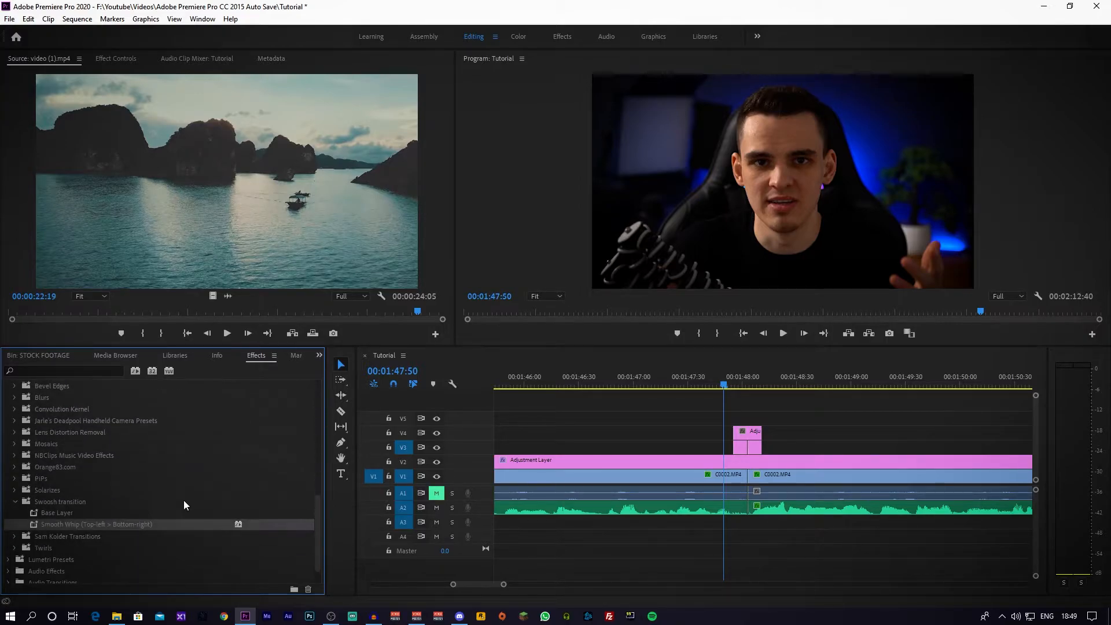
scroll(down, 3)
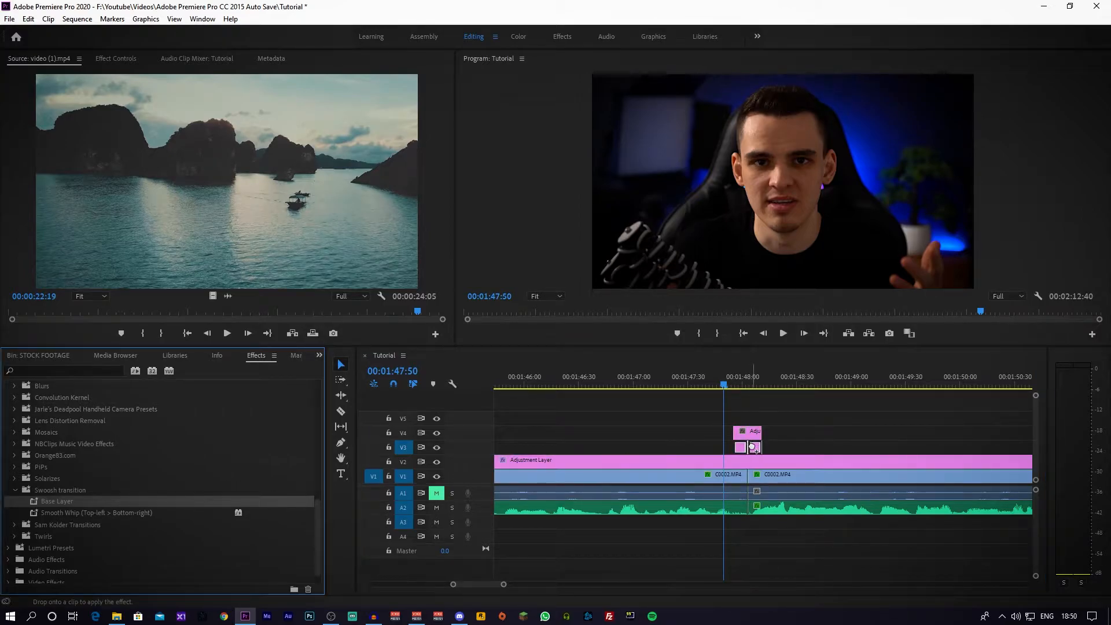
Preview the whip around the cut, save the project, and check a frame mid-transition
click(742, 376)
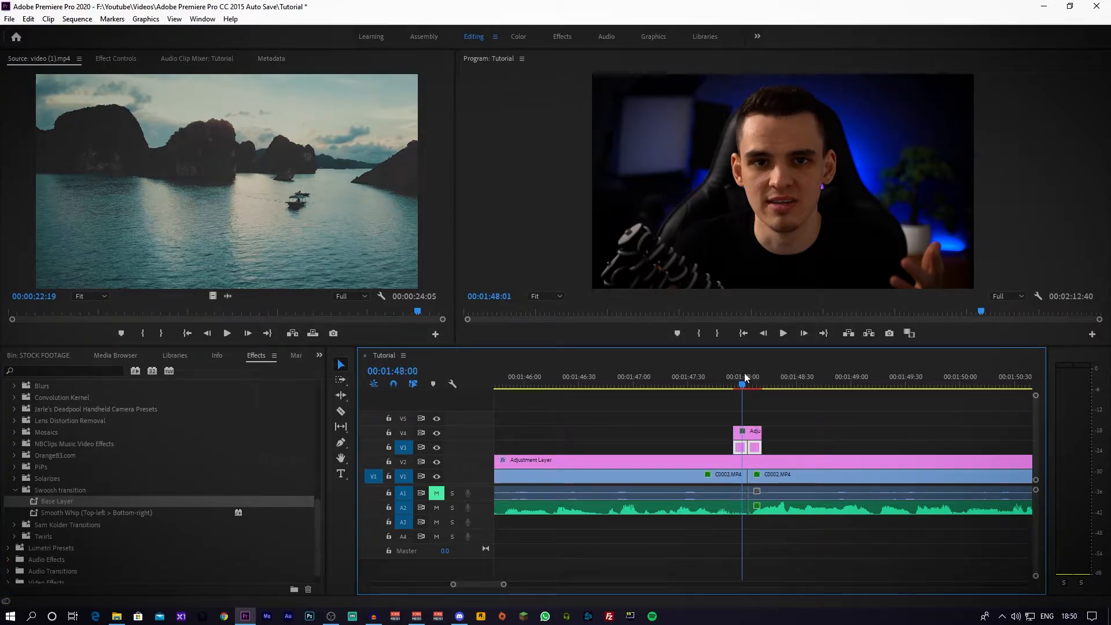
click(738, 382)
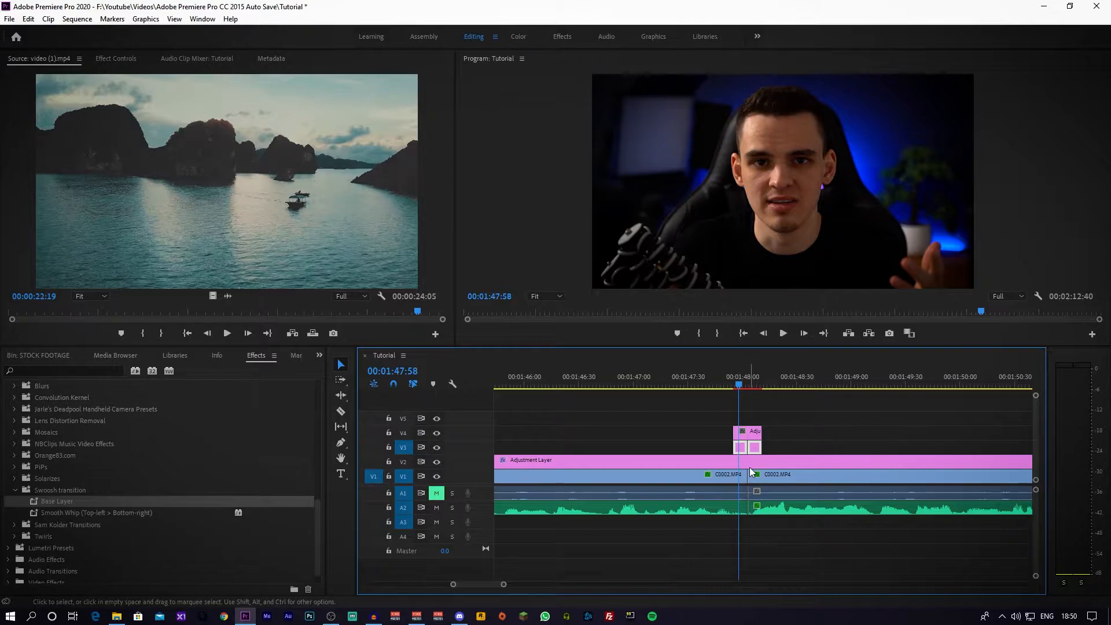
click(1021, 297)
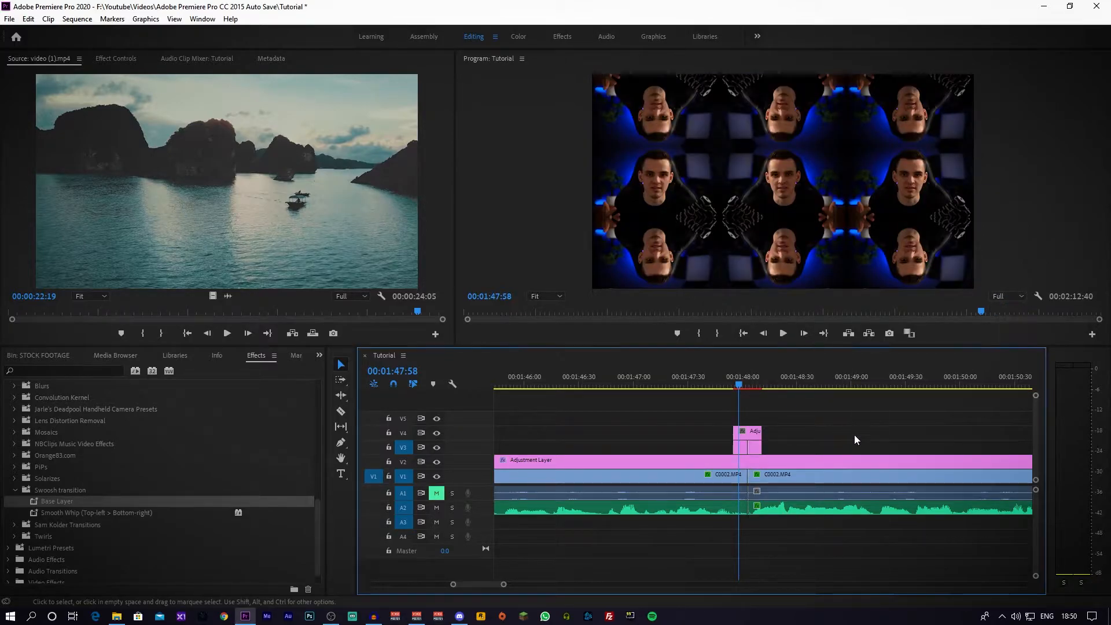
key(ctrl+s)
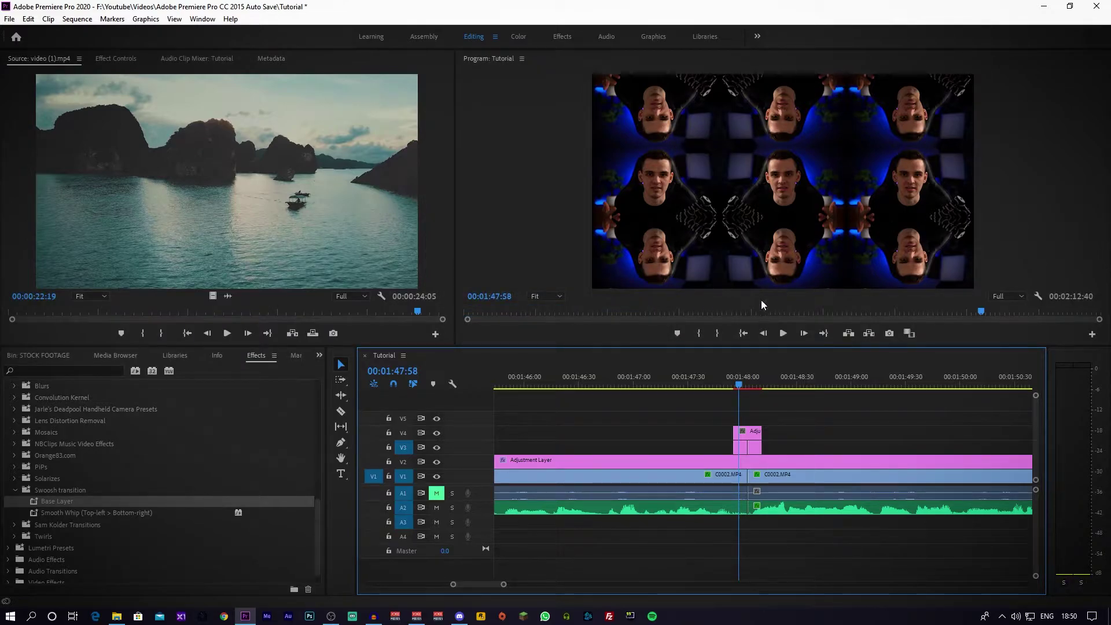
mouse_move(795, 211)
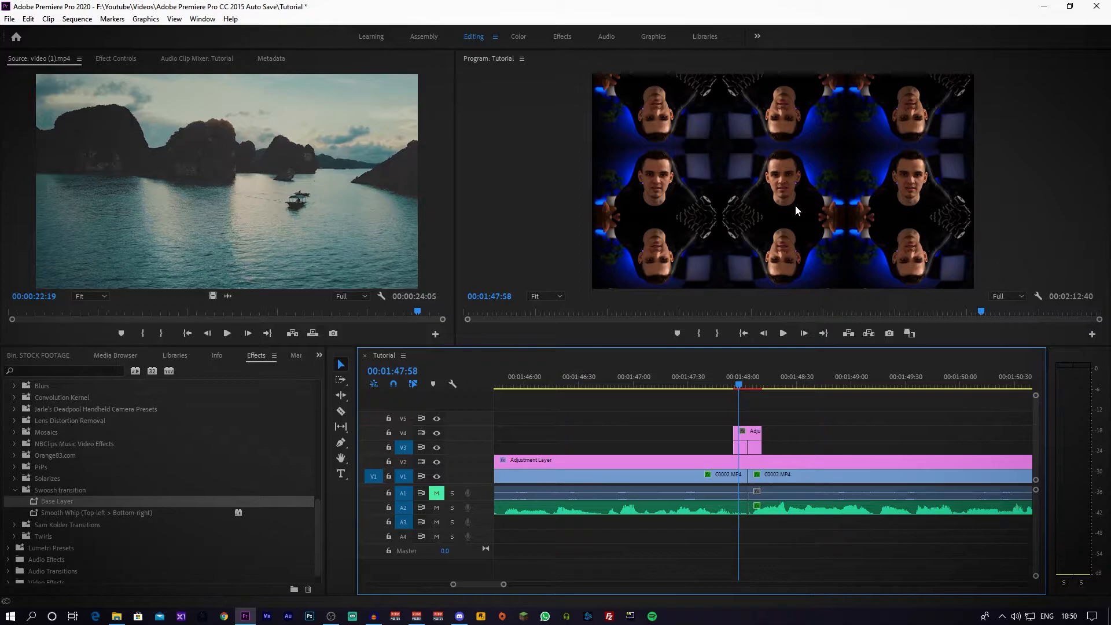
mouse_move(39, 512)
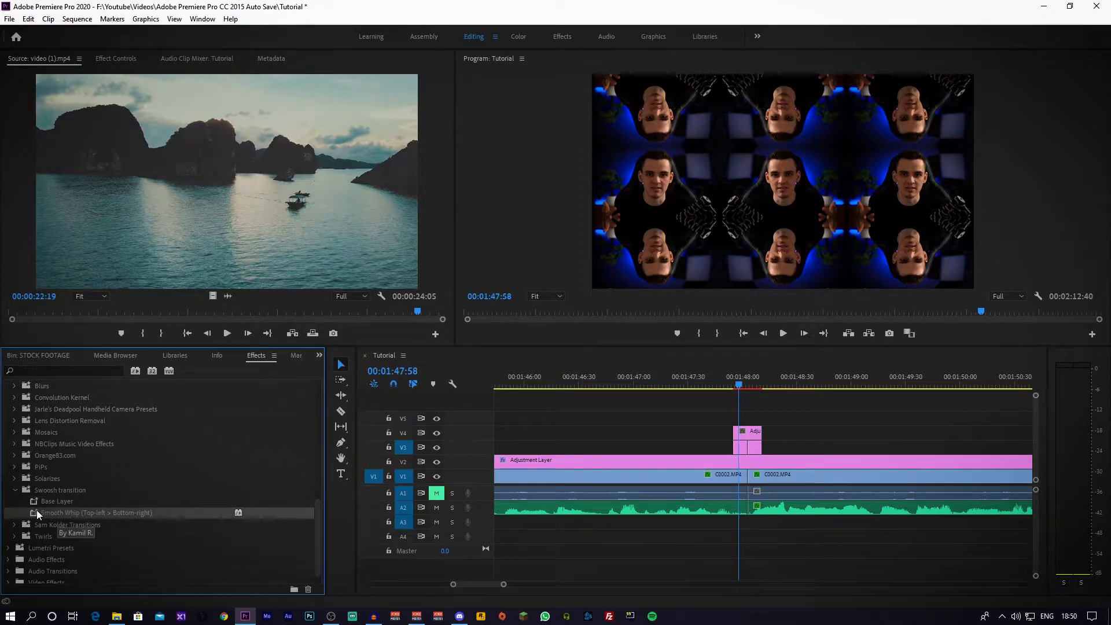
mouse_move(67, 518)
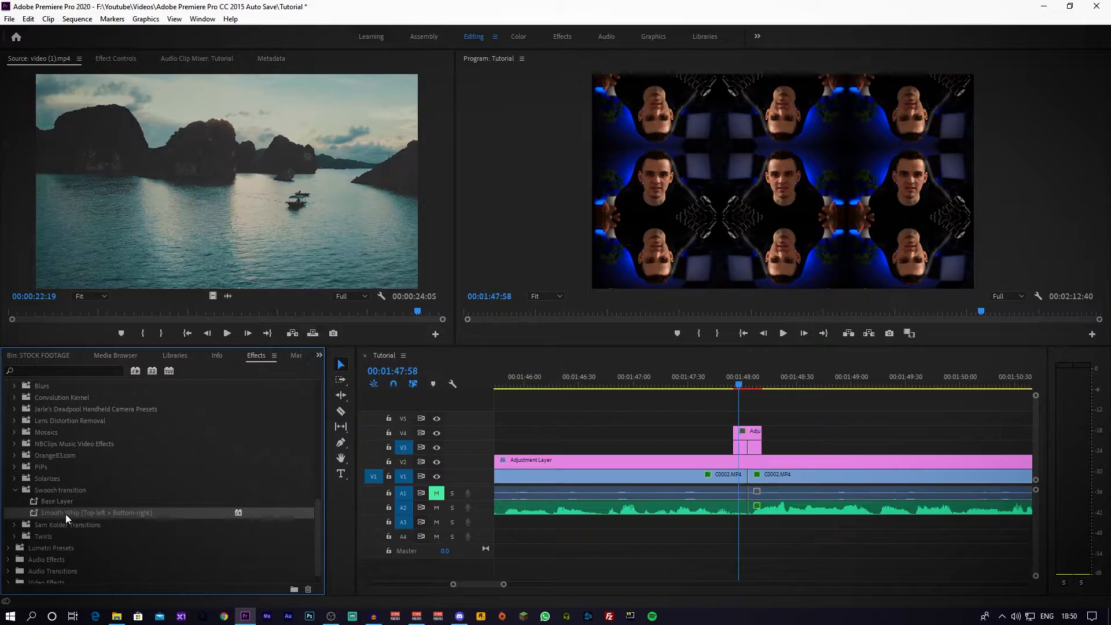
mouse_move(613, 347)
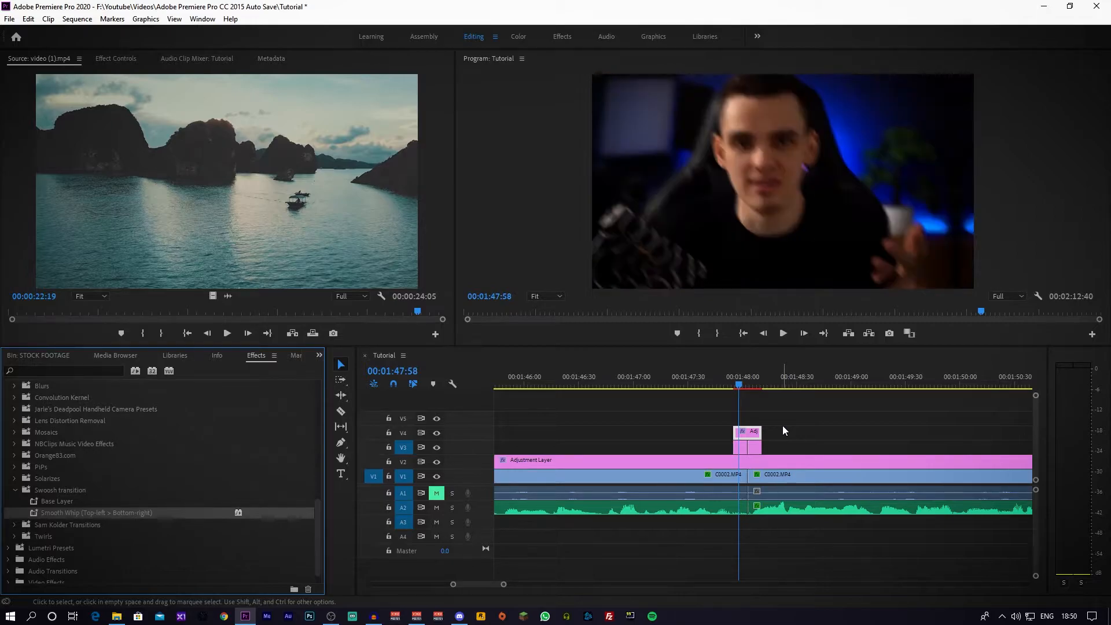
mouse_move(799, 413)
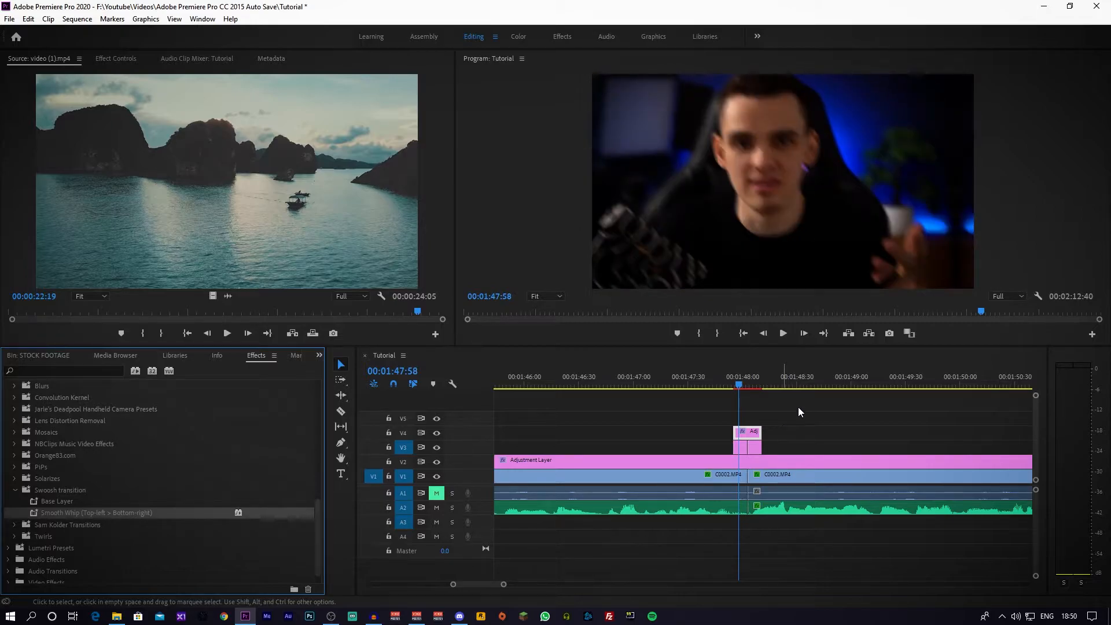
mouse_move(815, 357)
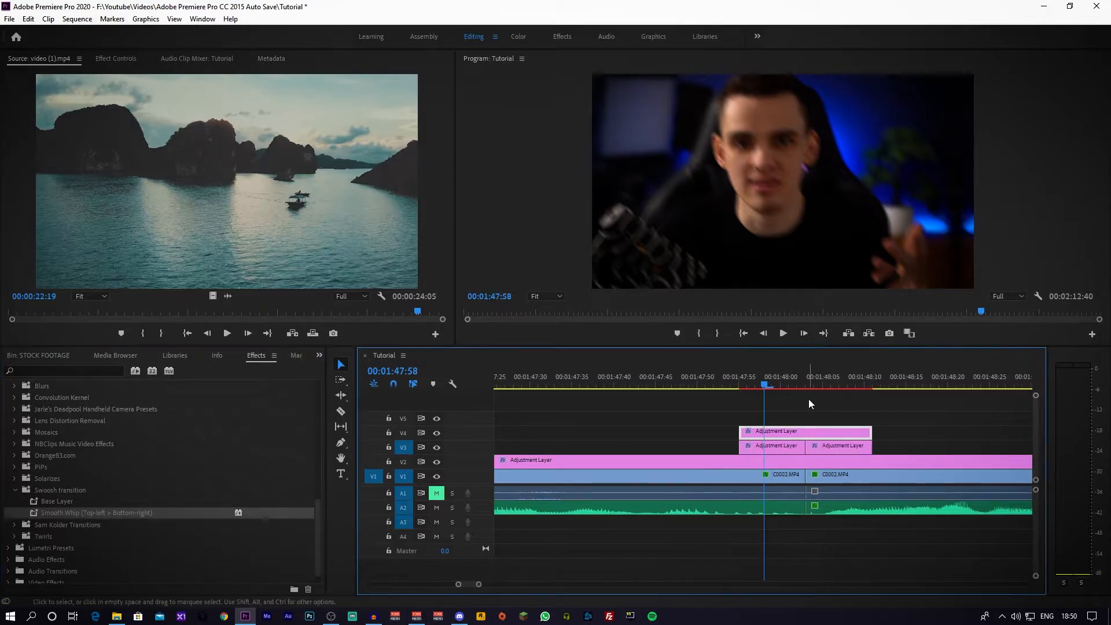
click(780, 385)
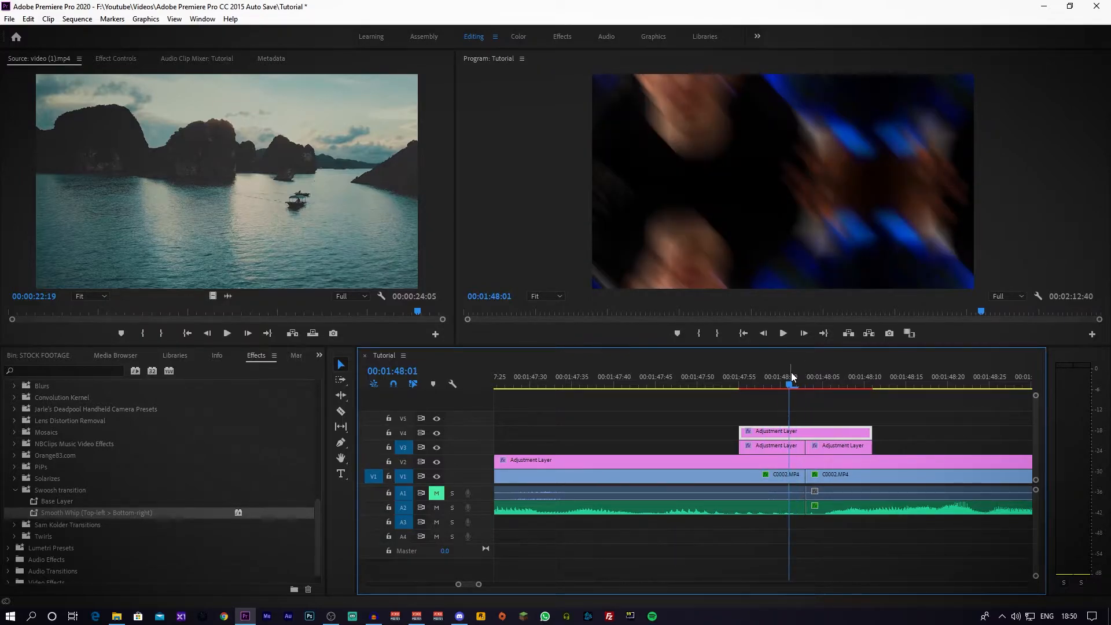
mouse_move(923, 183)
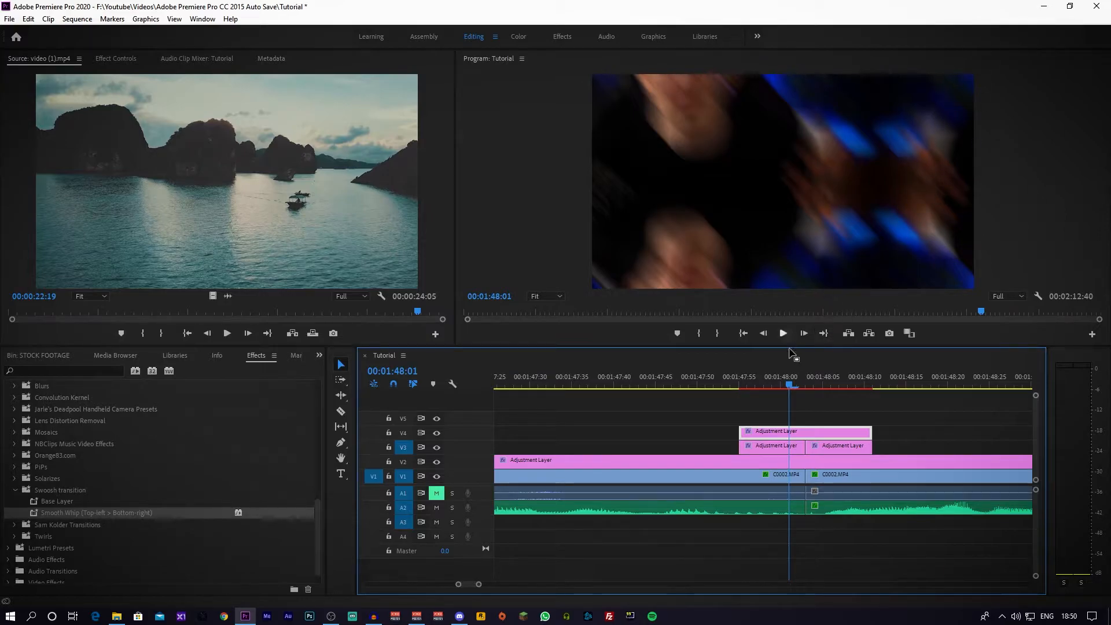
mouse_move(649, 305)
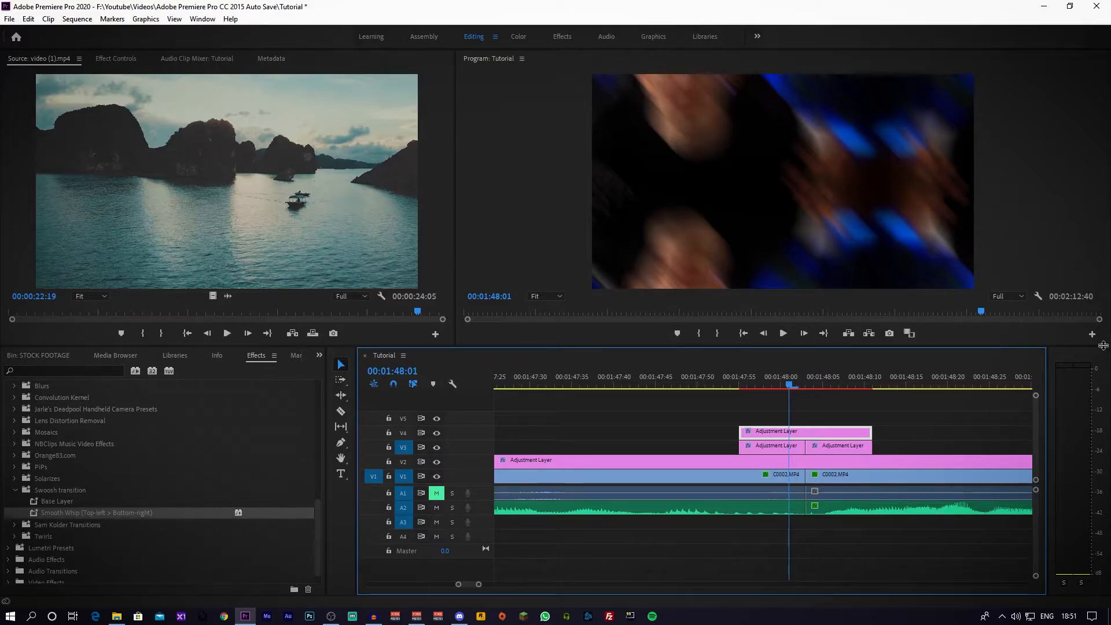
mouse_move(861, 277)
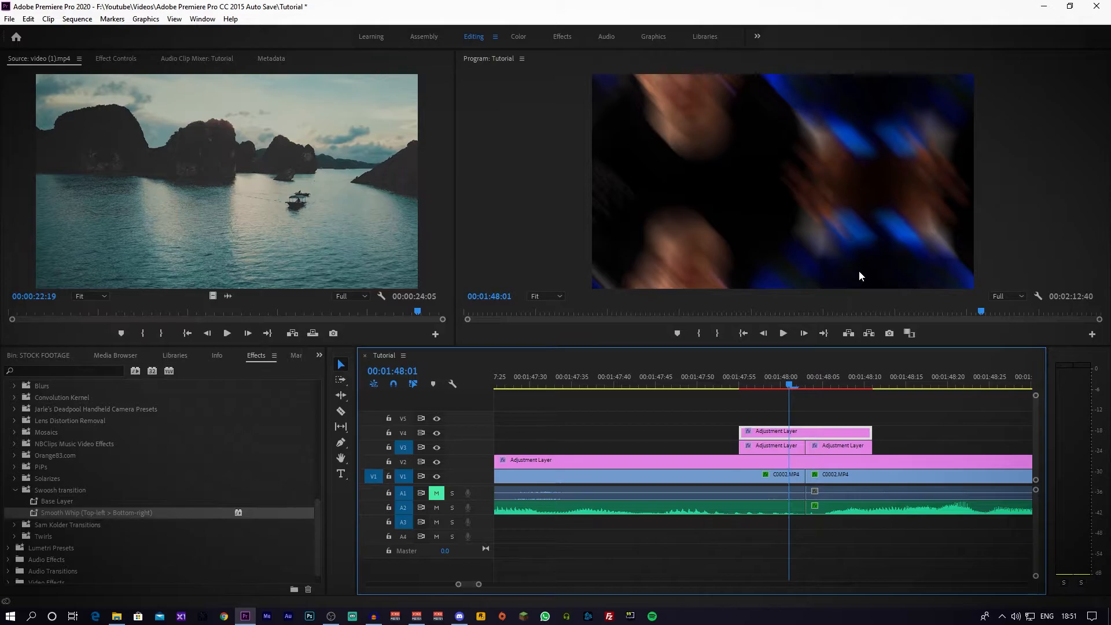
mouse_move(82, 360)
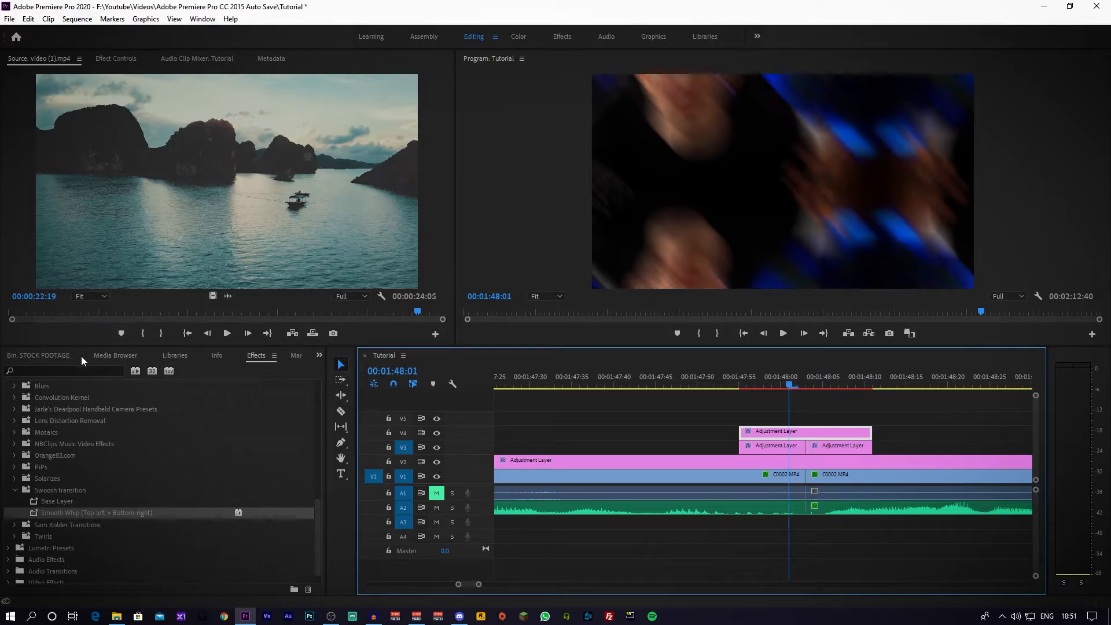
Preview the whoosh sound effects file and mark where one whoosh starts
click(38, 355)
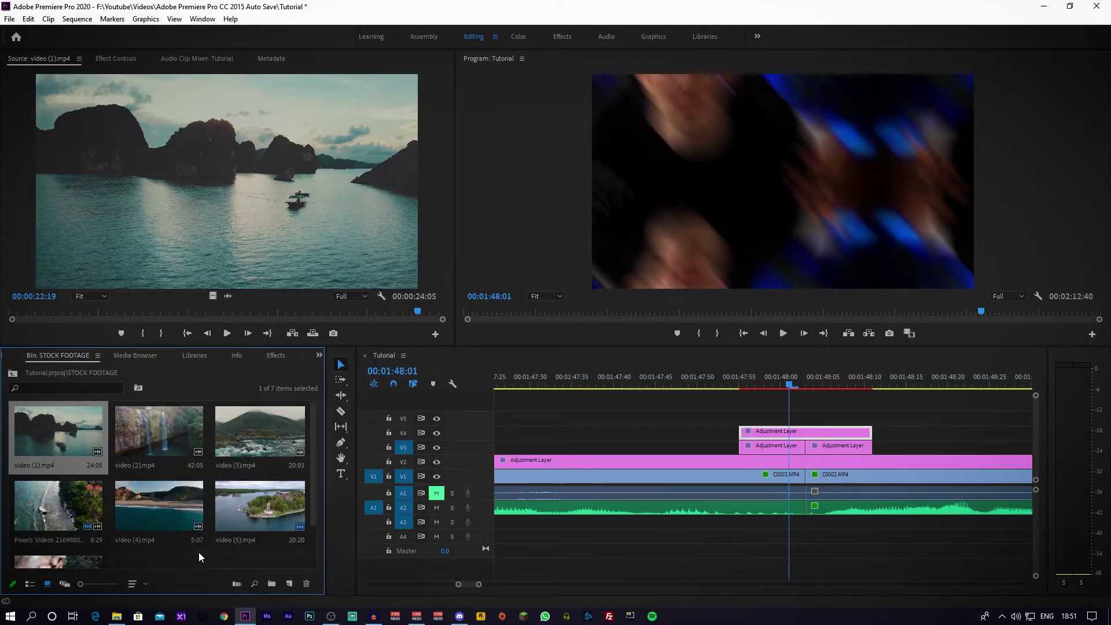
click(31, 355)
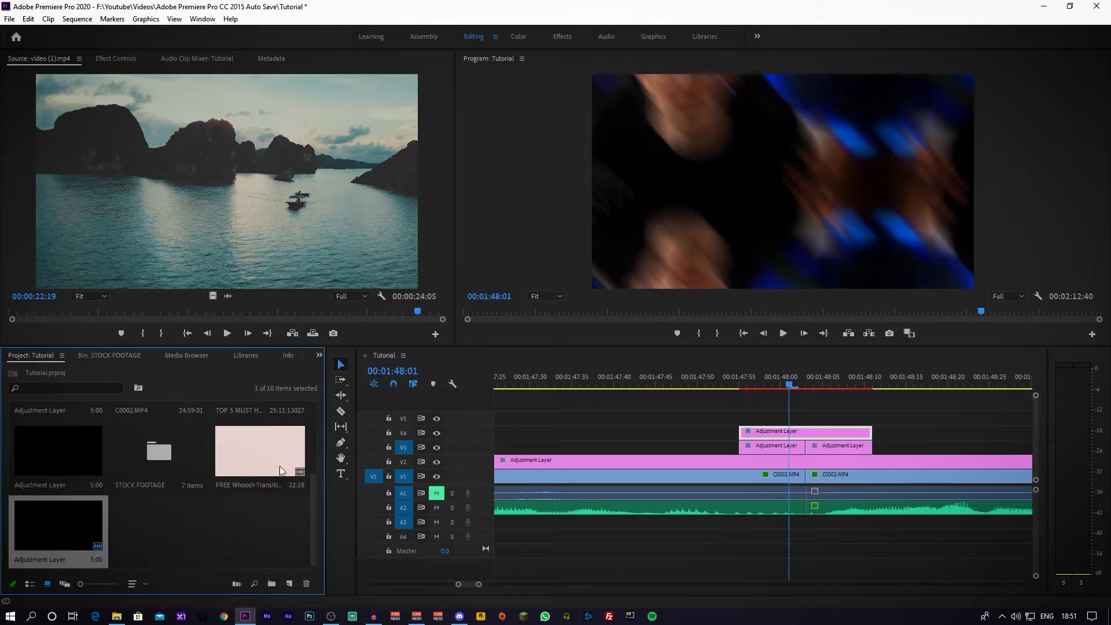
double_click(260, 450)
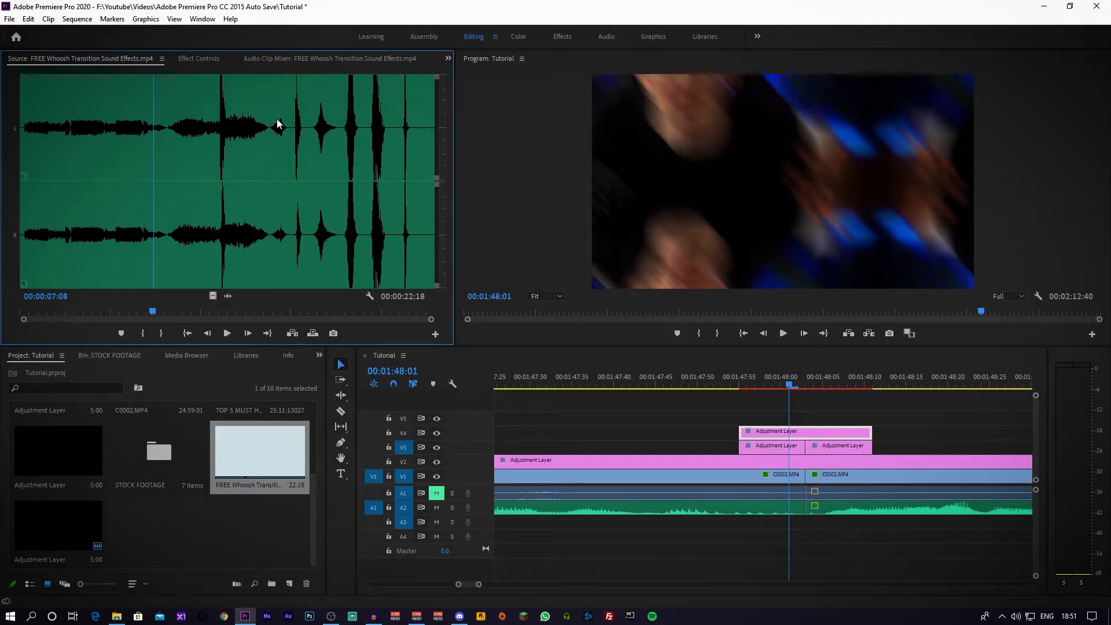
click(271, 127)
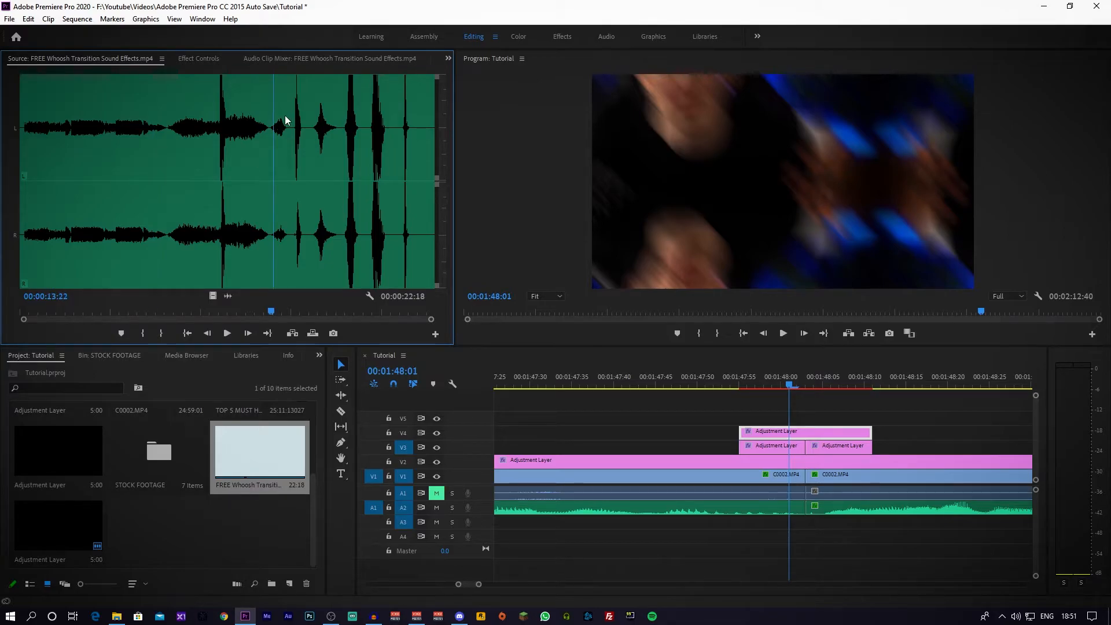
mouse_move(273, 117)
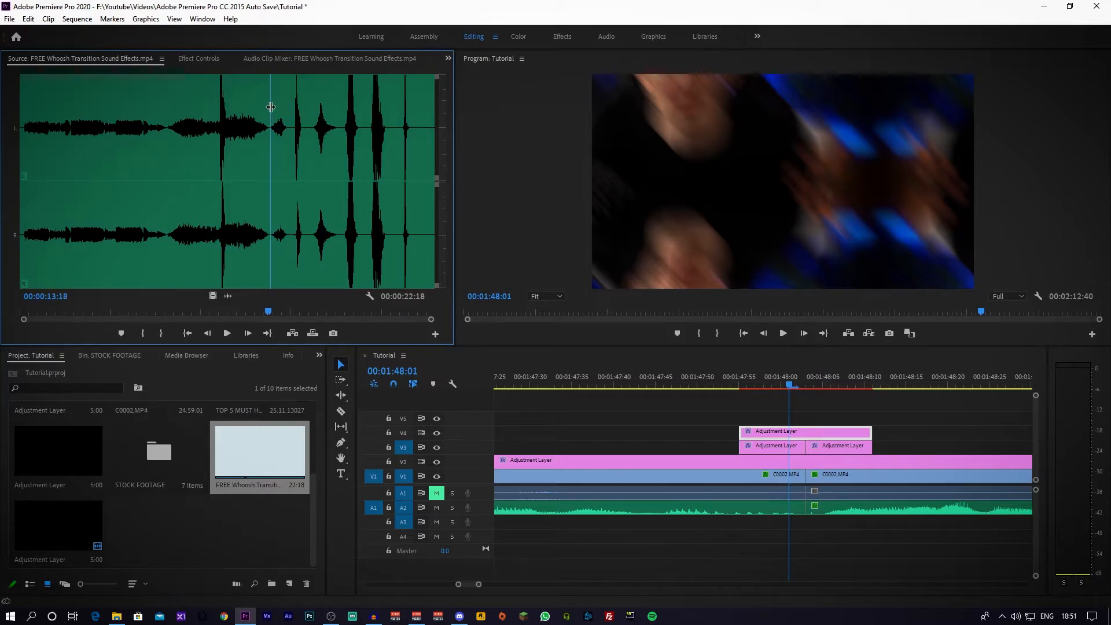
click(227, 333)
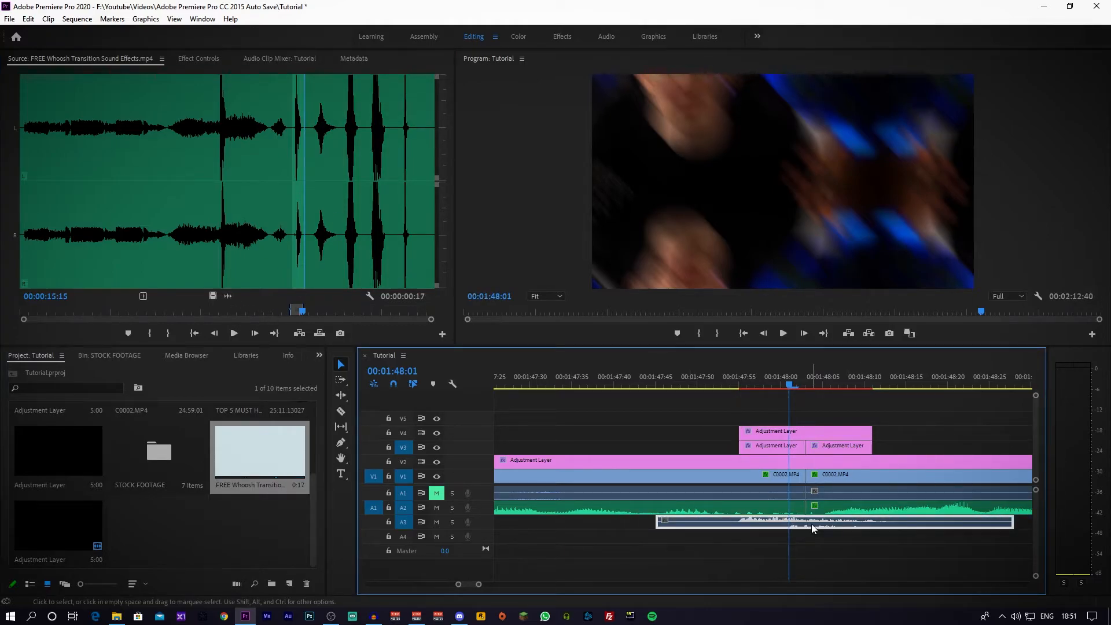
mouse_move(739, 411)
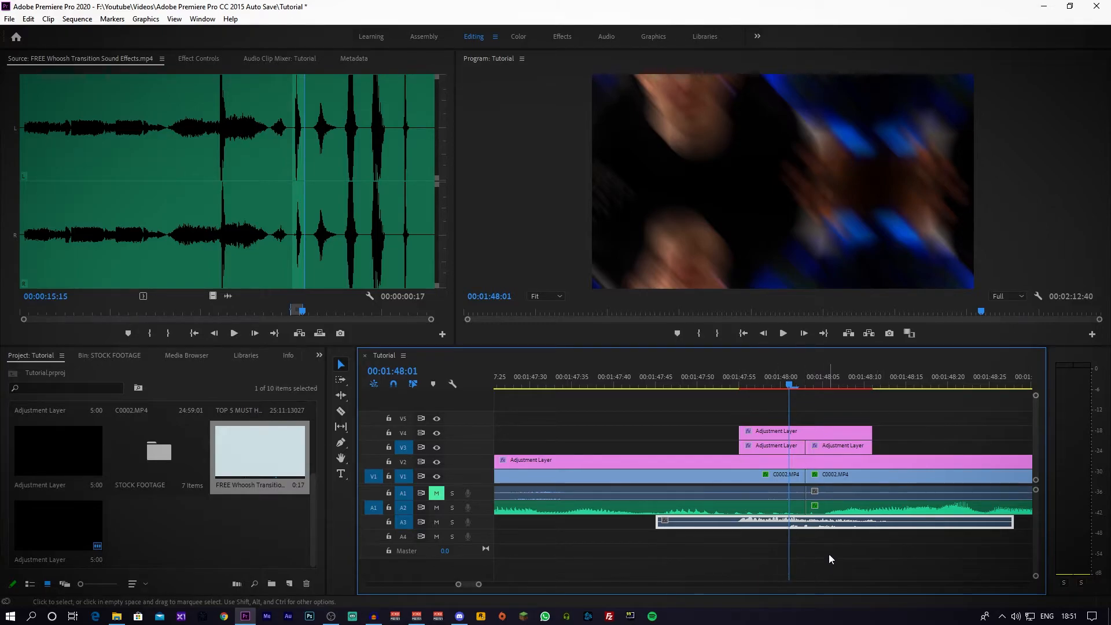
Lower the whoosh clip's audio gain by -10 dB
right_click(833, 520)
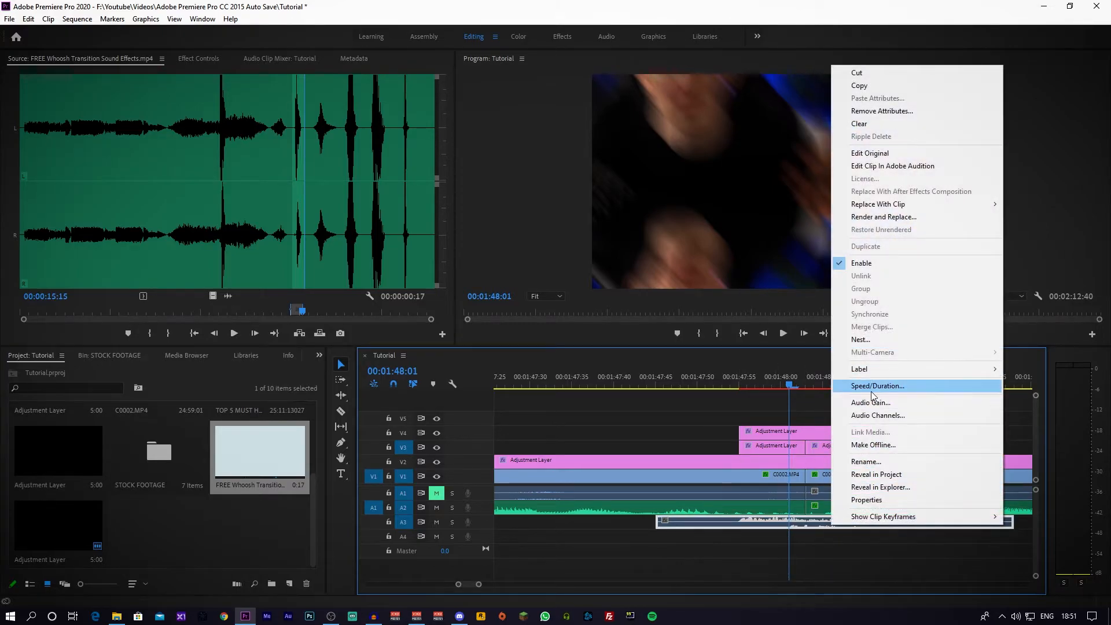
click(870, 403)
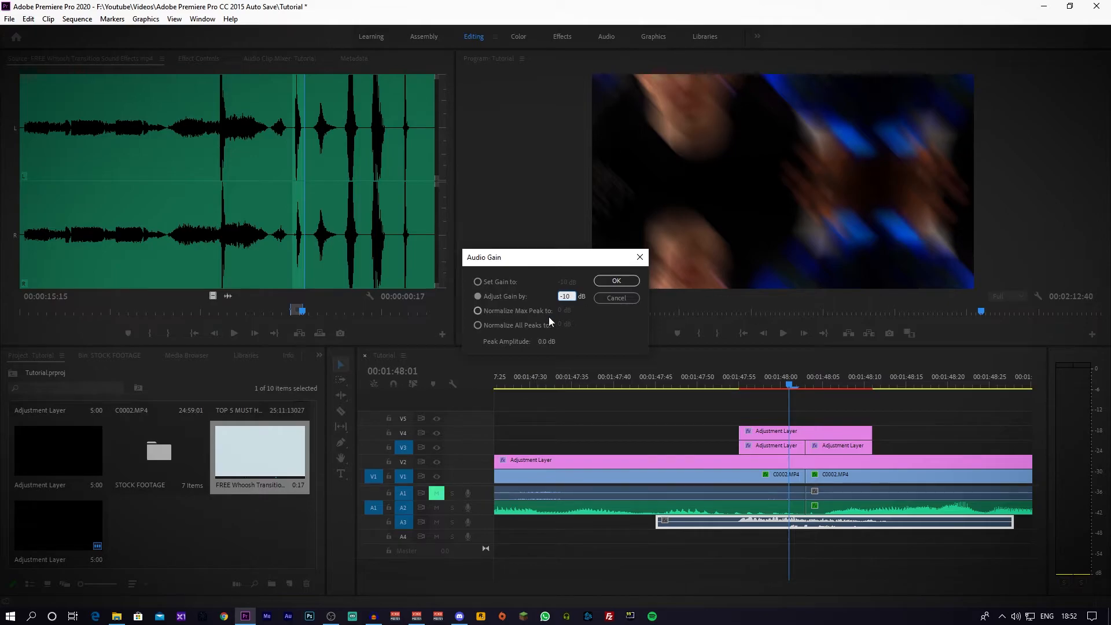
click(615, 281)
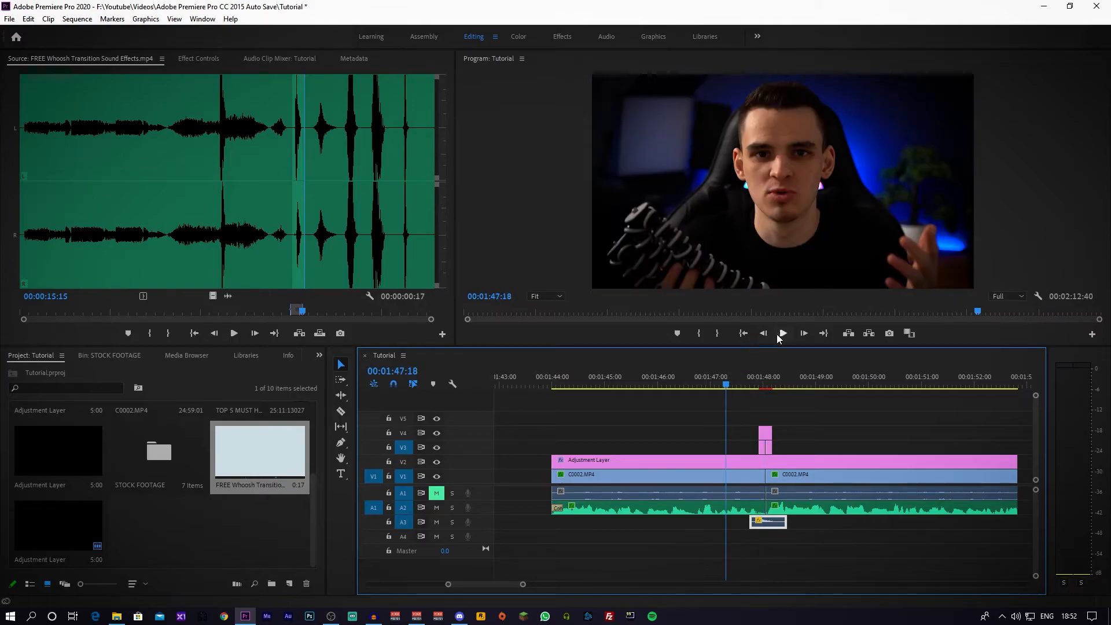
click(783, 334)
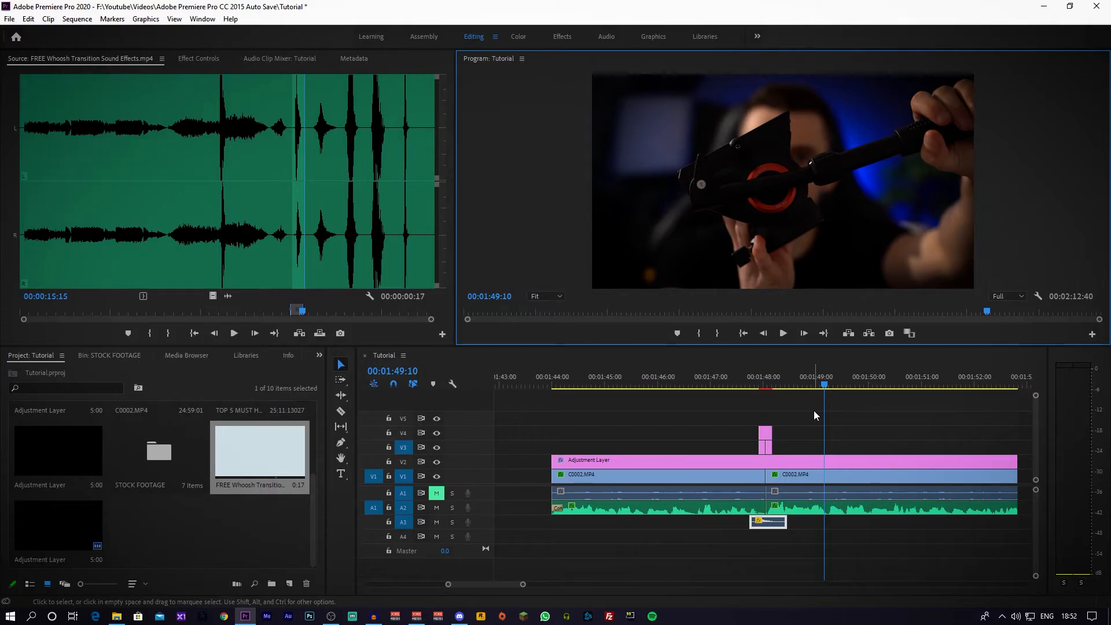
mouse_move(753, 440)
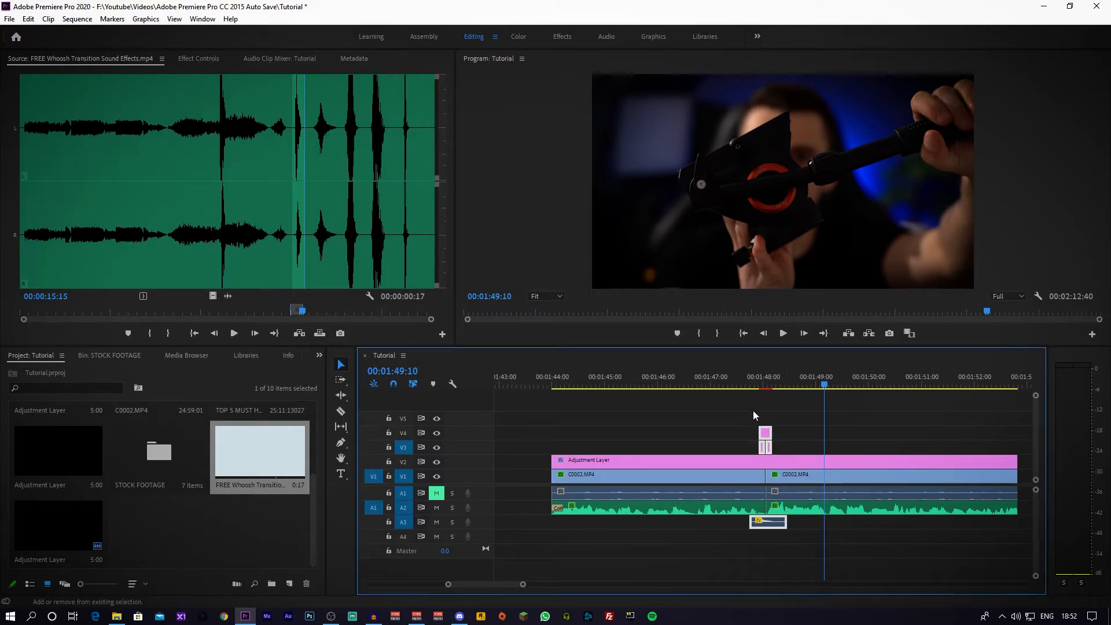
mouse_move(749, 435)
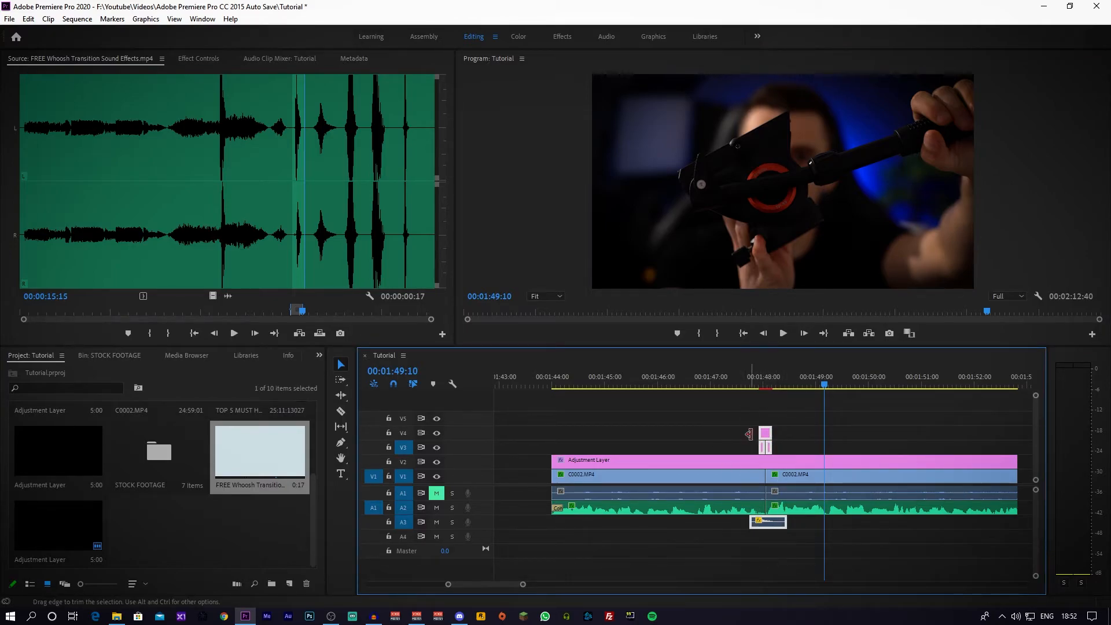
Bring up the context menu for the selected whip pieces and whoosh clip
right_click(765, 461)
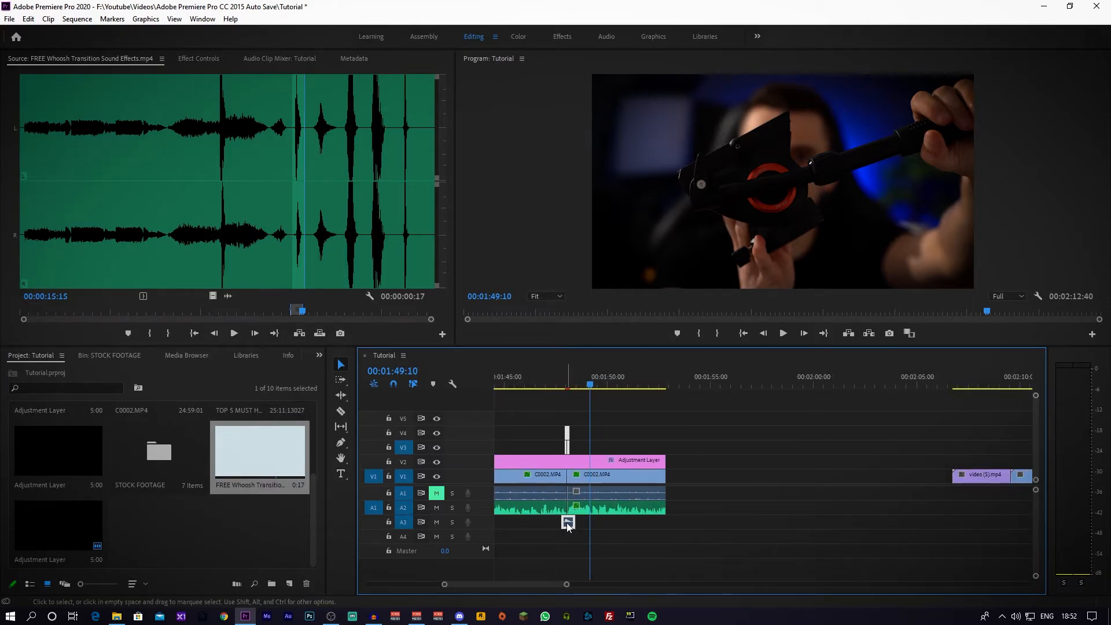
mouse_move(568, 524)
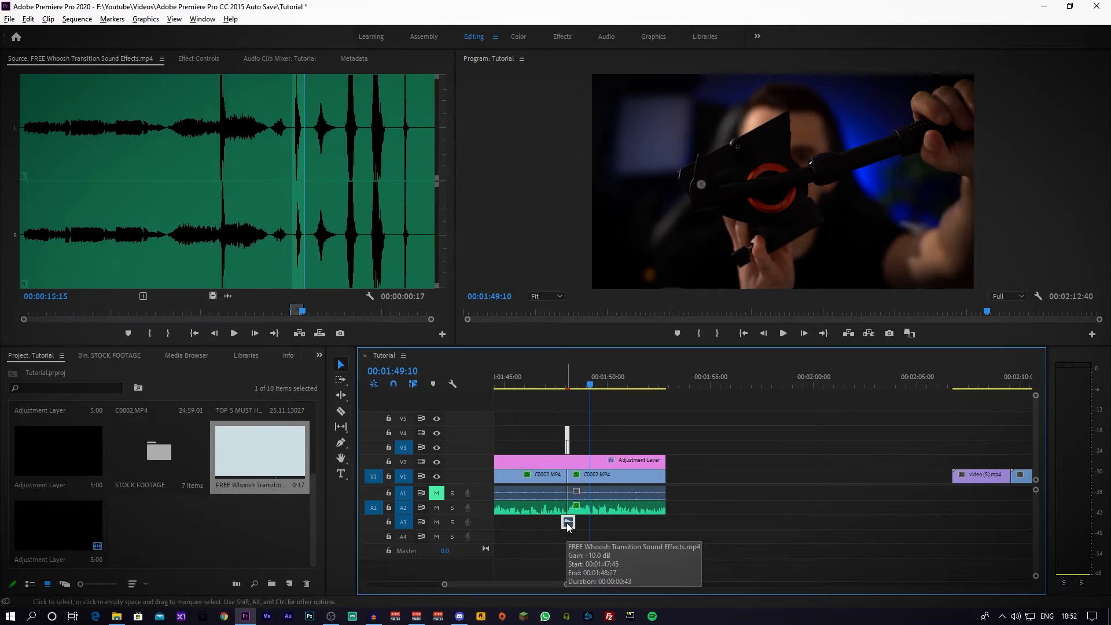